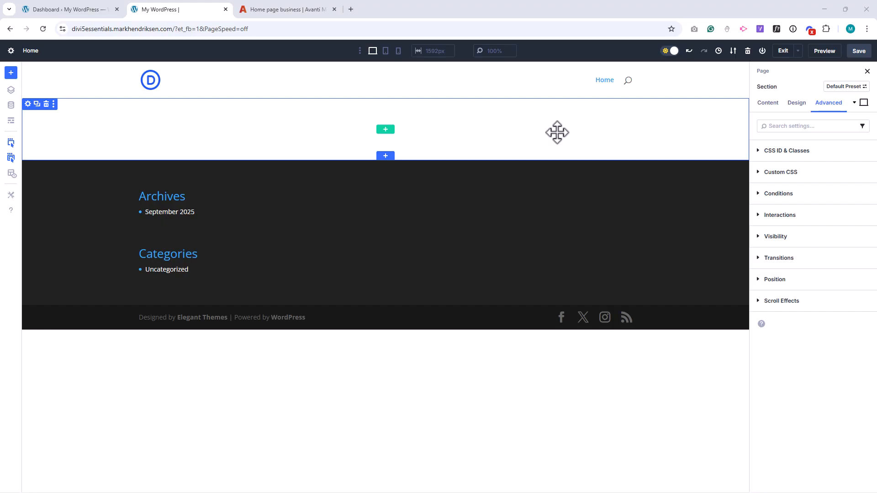
# Step: Switch to the 'Home page business | Avanti' tab for reference
pyautogui.click(286, 10)
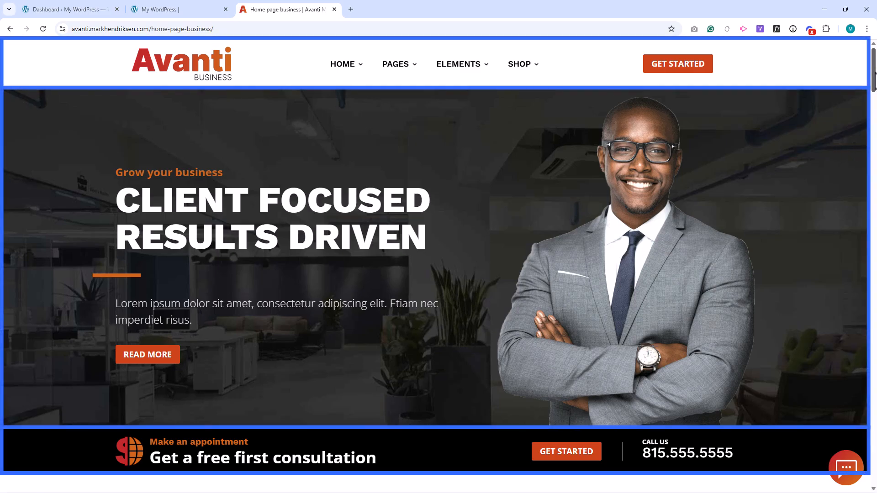
# Step: Scroll the Avanti homepage to its three service cards, then return to the My WordPress builder
pyautogui.scroll(-3)
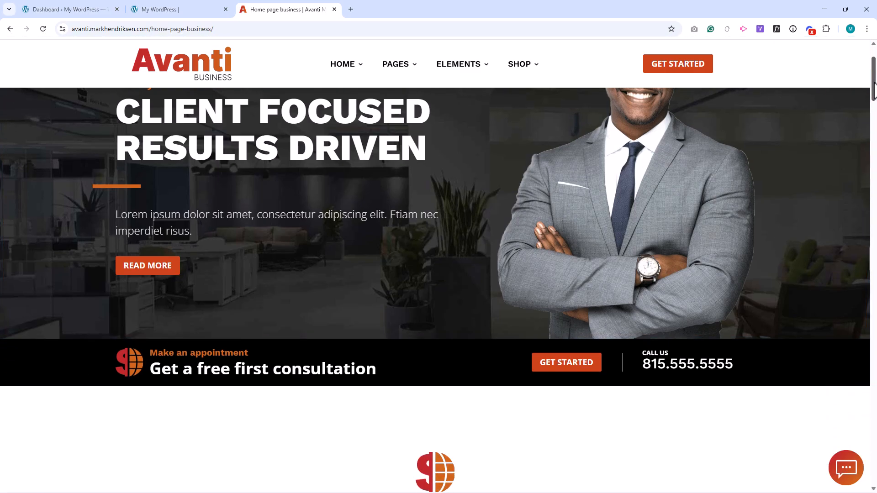
pyautogui.scroll(-3)
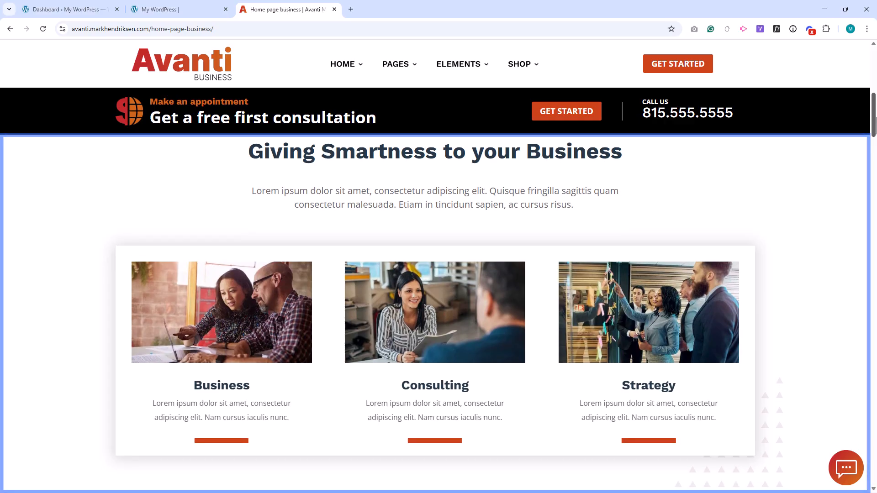
pyautogui.click(179, 9)
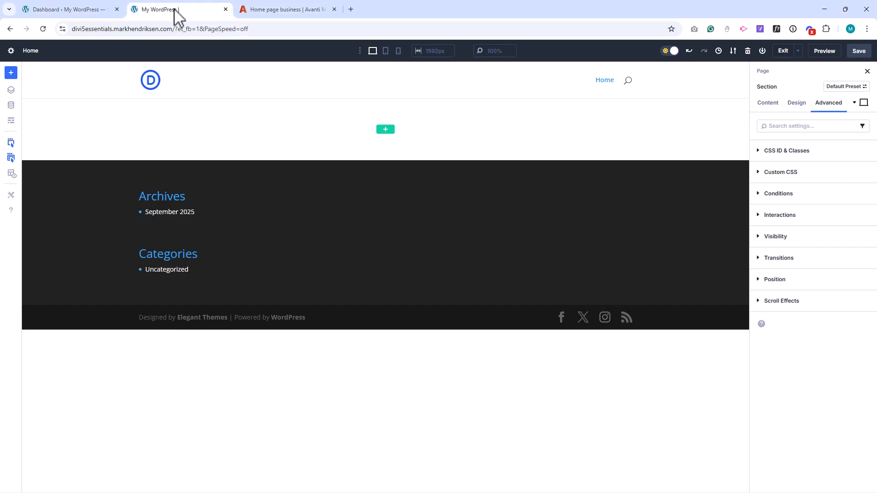
# Step: Add a three-equal-column row holding Text, Image and Button modules
pyautogui.click(384, 129)
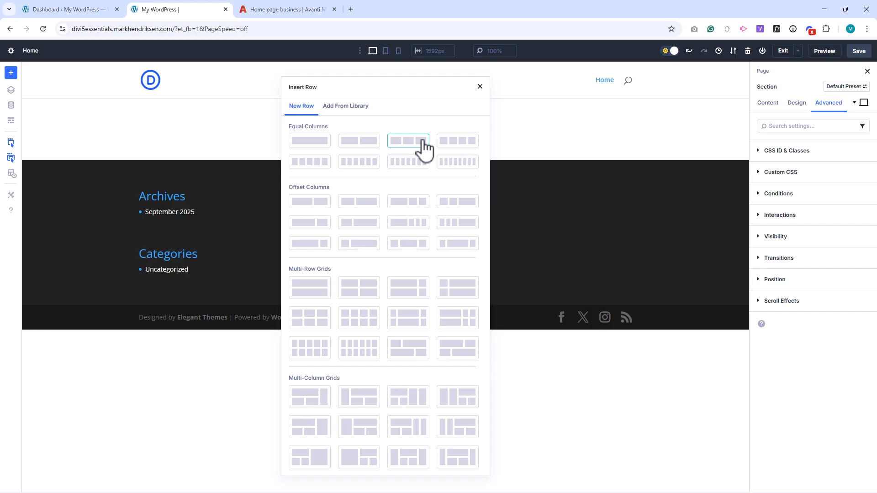
pyautogui.click(408, 140)
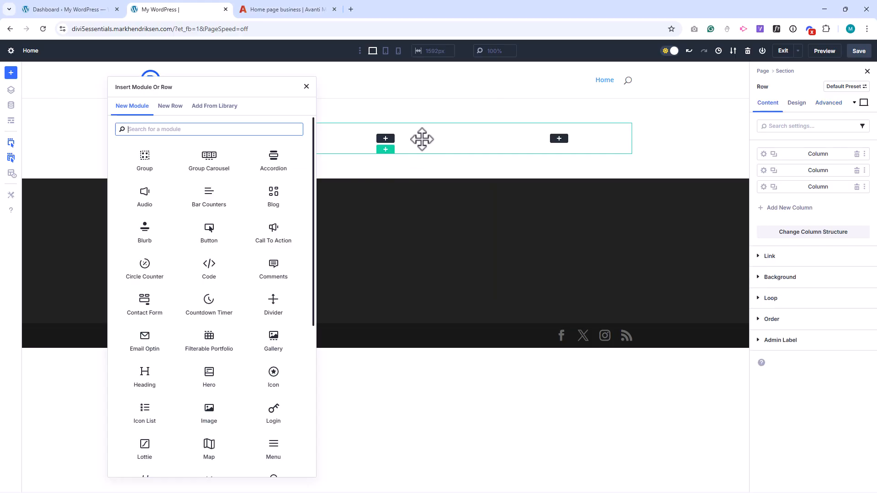
pyautogui.write('tex')
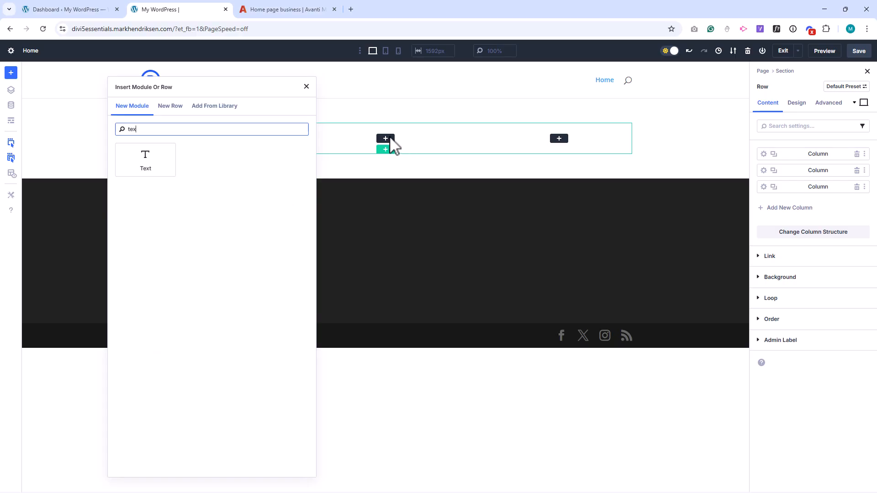
pyautogui.click(144, 159)
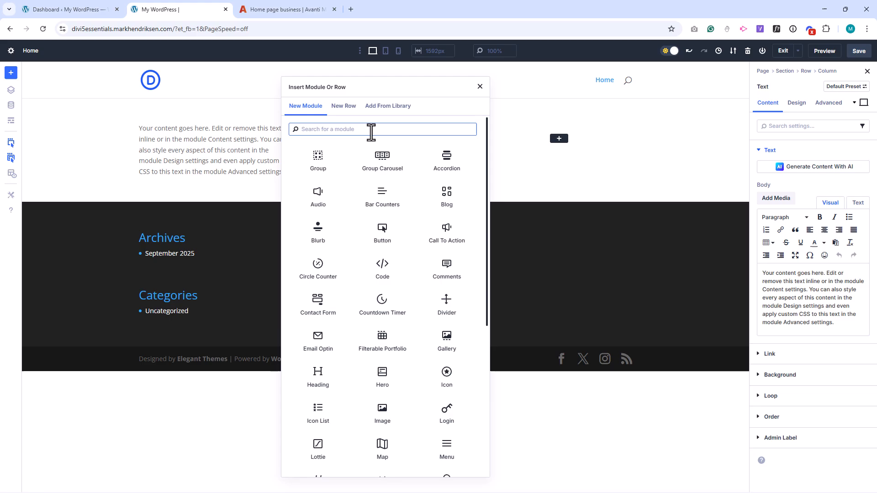
pyautogui.write('ima')
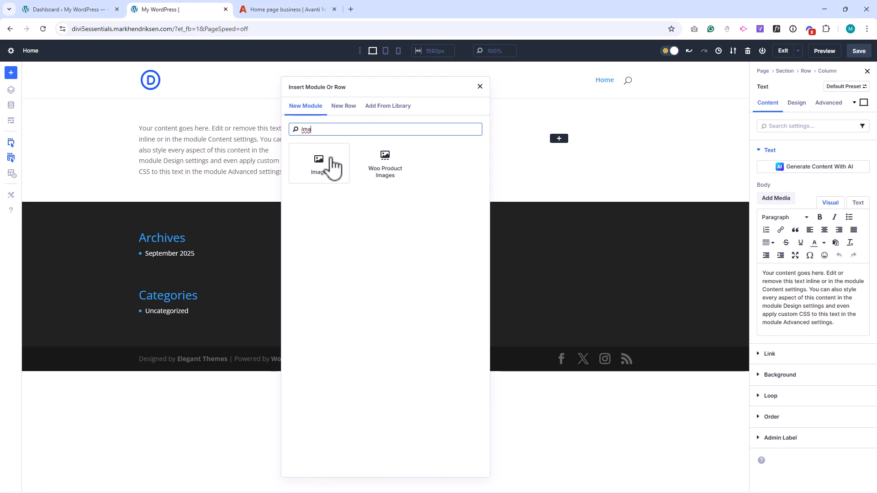
pyautogui.click(318, 163)
pyautogui.write('bu')
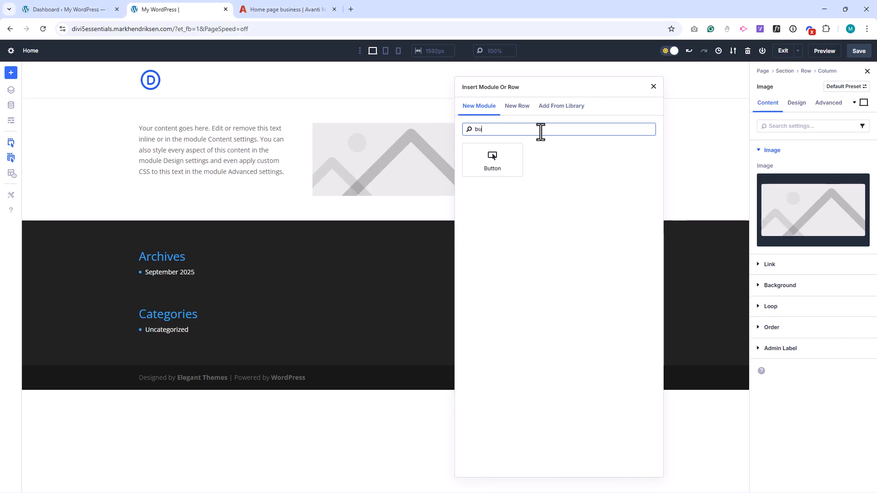
pyautogui.click(491, 160)
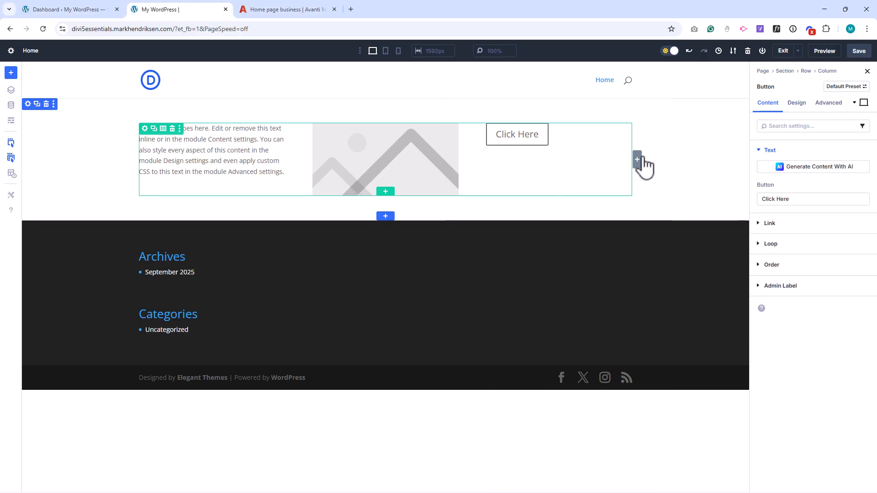
pyautogui.moveTo(663, 157)
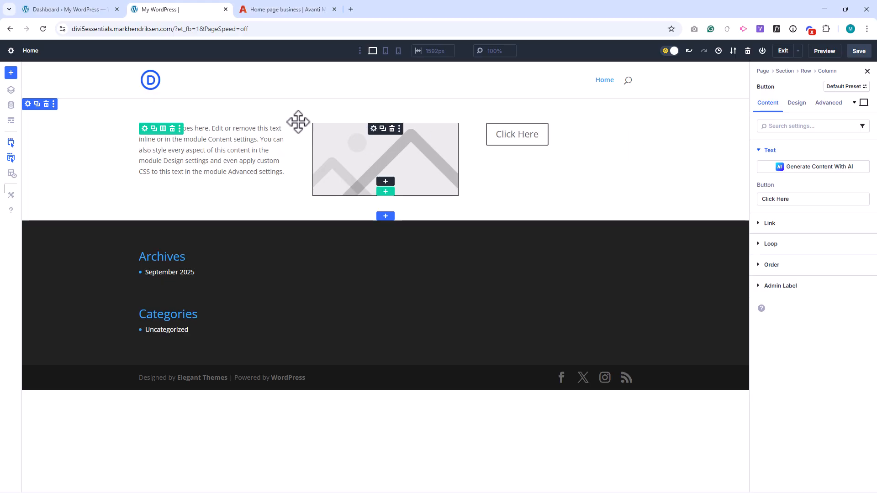
# Step: Open row settings, remove the extra fourth column, and try an offset column structure
pyautogui.click(805, 70)
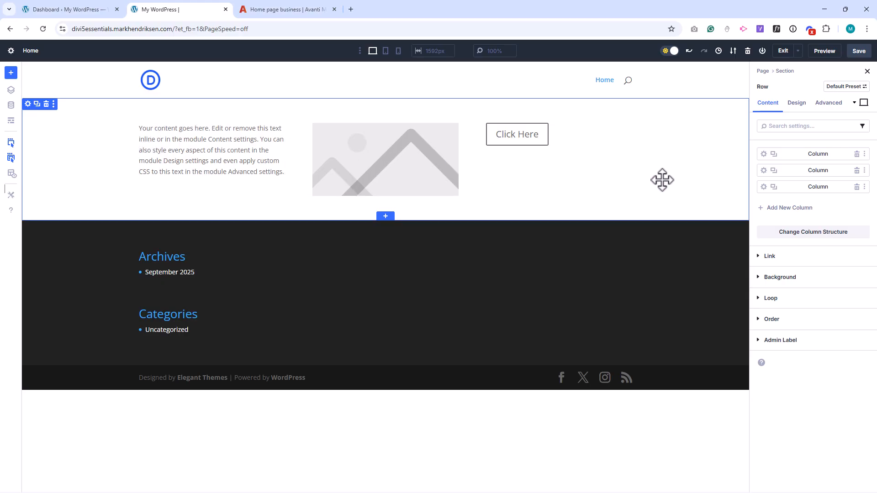
pyautogui.moveTo(787, 209)
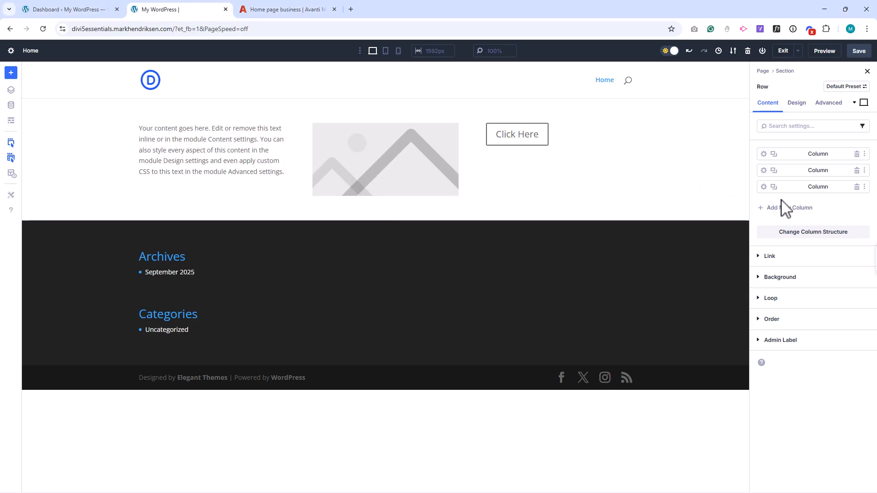
pyautogui.moveTo(802, 209)
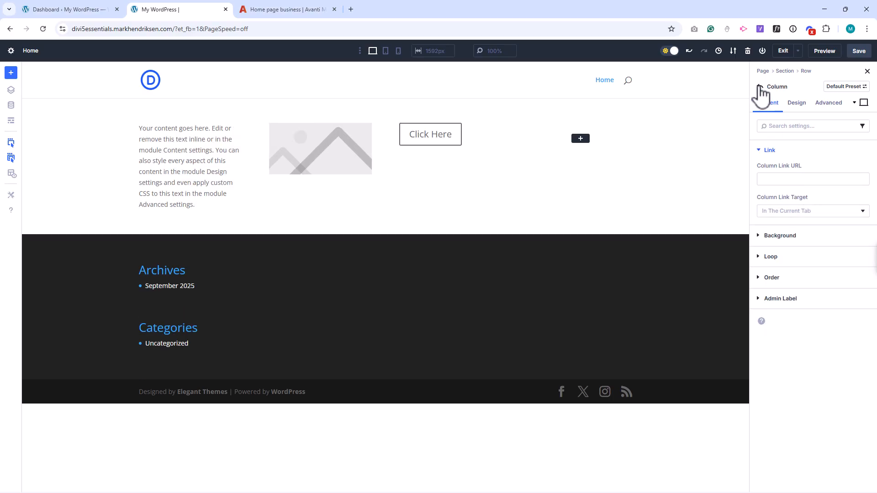
pyautogui.click(805, 71)
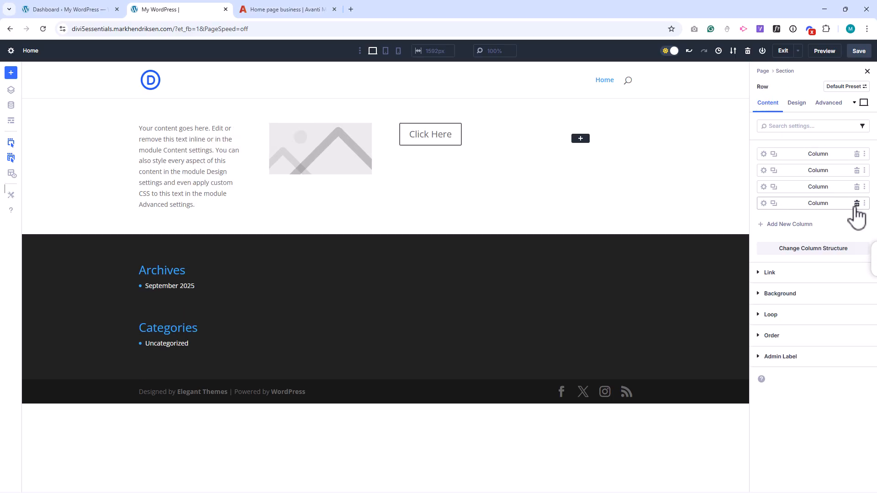
pyautogui.click(813, 248)
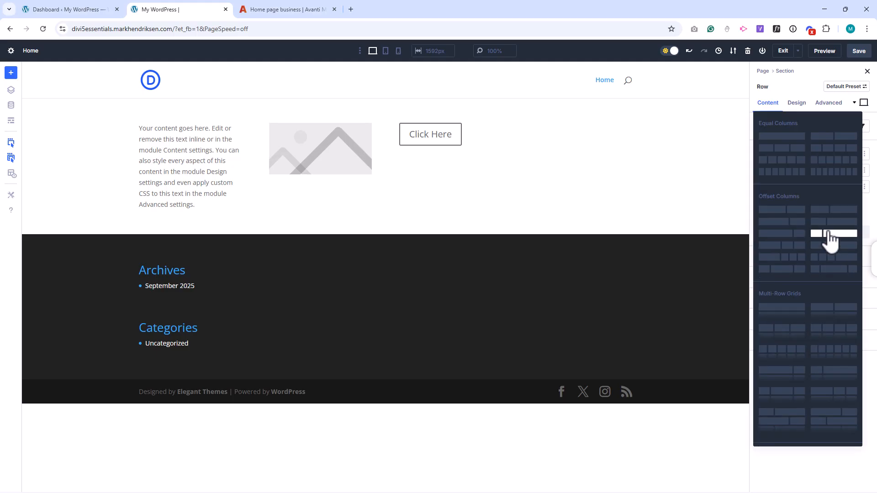
pyautogui.click(833, 233)
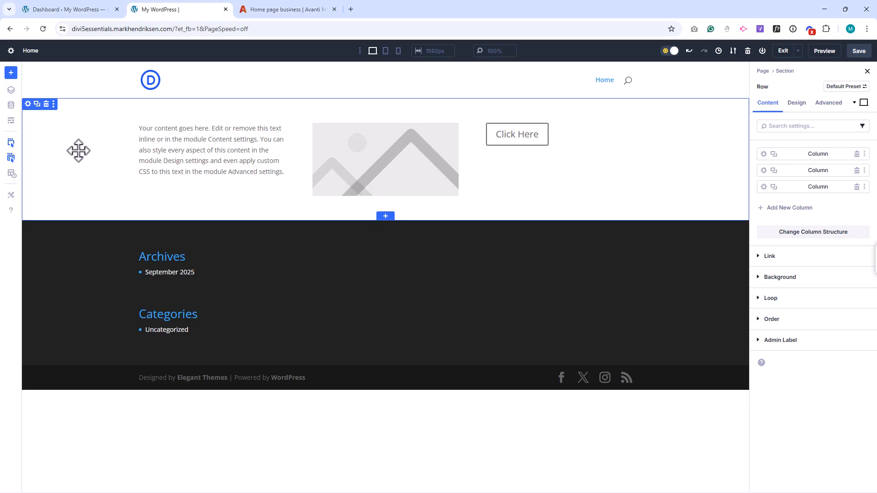
# Step: Open the section's settings and briefly expand its Link options
pyautogui.click(783, 70)
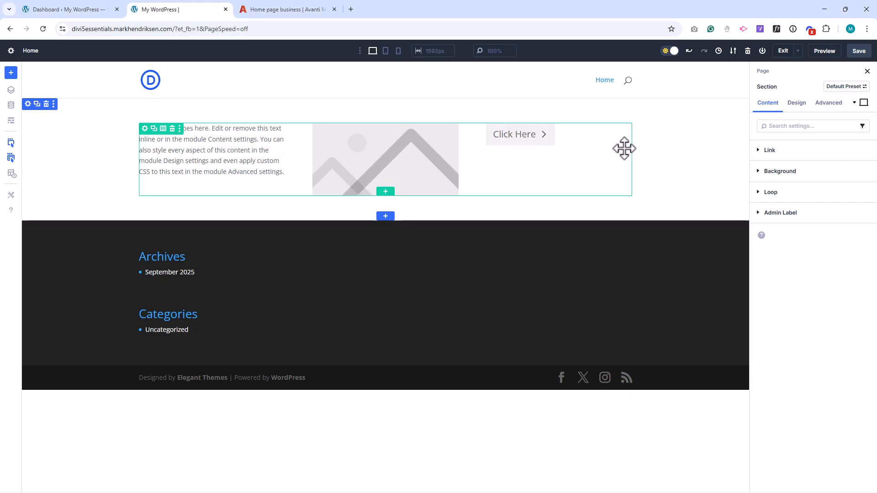
pyautogui.click(769, 150)
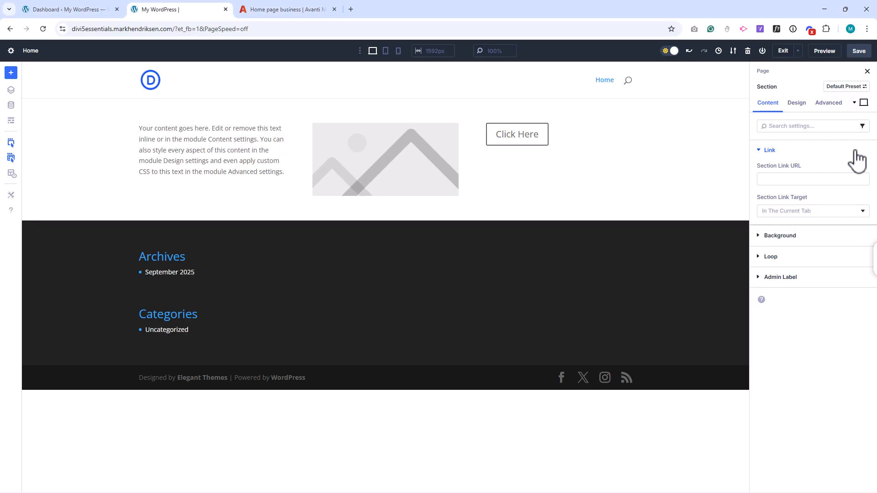
pyautogui.click(769, 150)
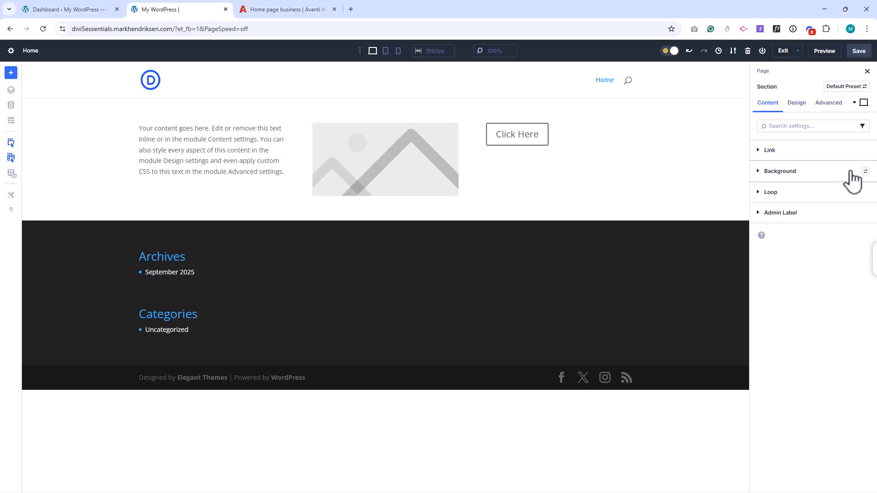
# Step: Set the section's background colour to E9E9E9 in the colour picker
pyautogui.click(779, 171)
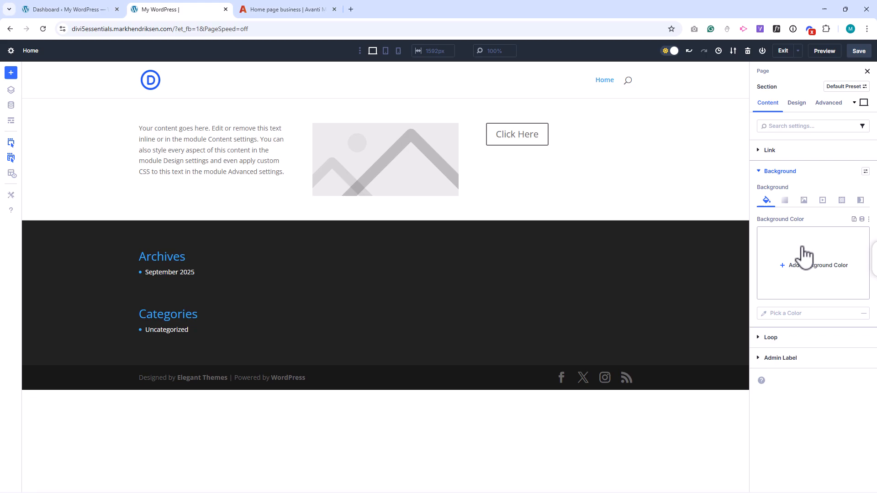
pyautogui.click(817, 265)
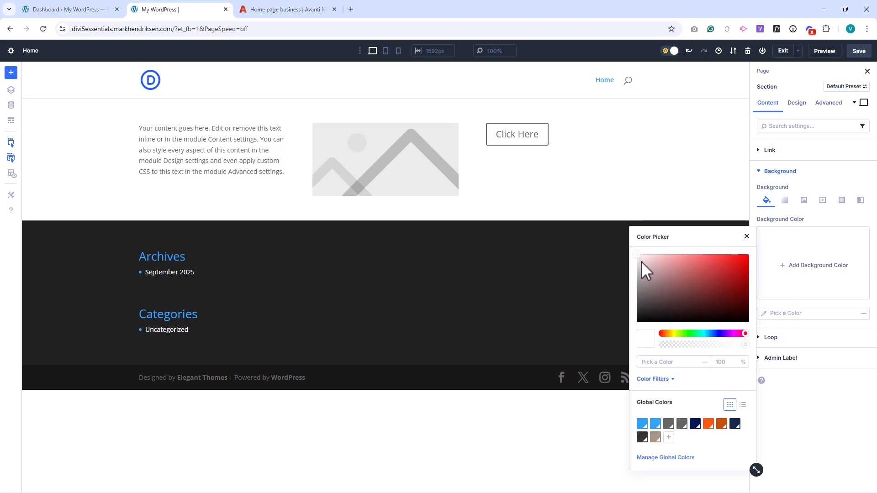
pyautogui.click(646, 263)
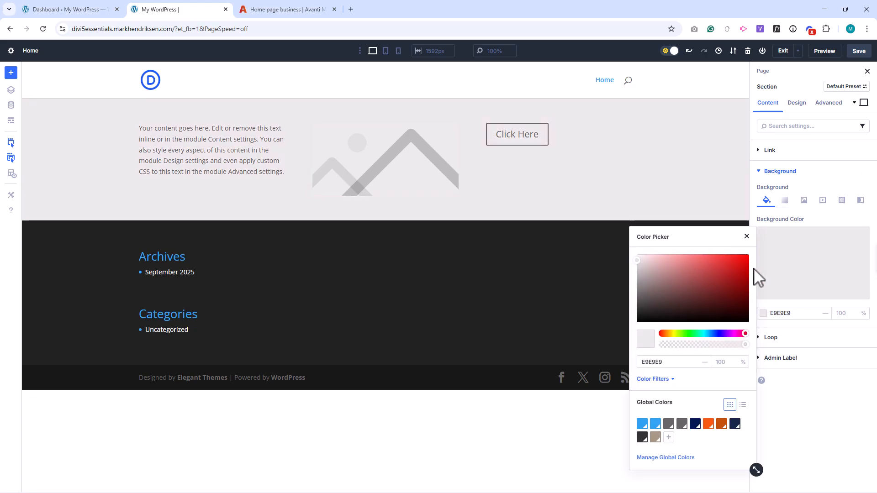
pyautogui.click(746, 236)
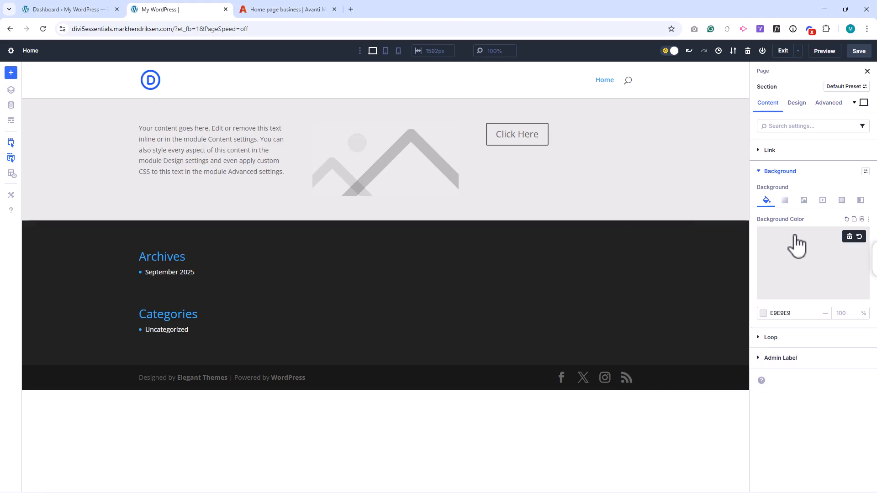
pyautogui.moveTo(802, 271)
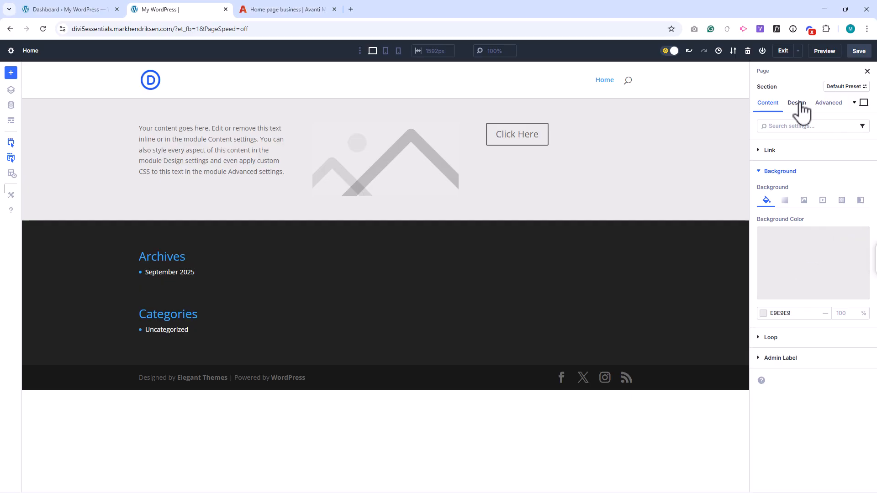
# Step: In the section's Design tab, browse the Layout, Dividers and Sizing groups
pyautogui.click(796, 102)
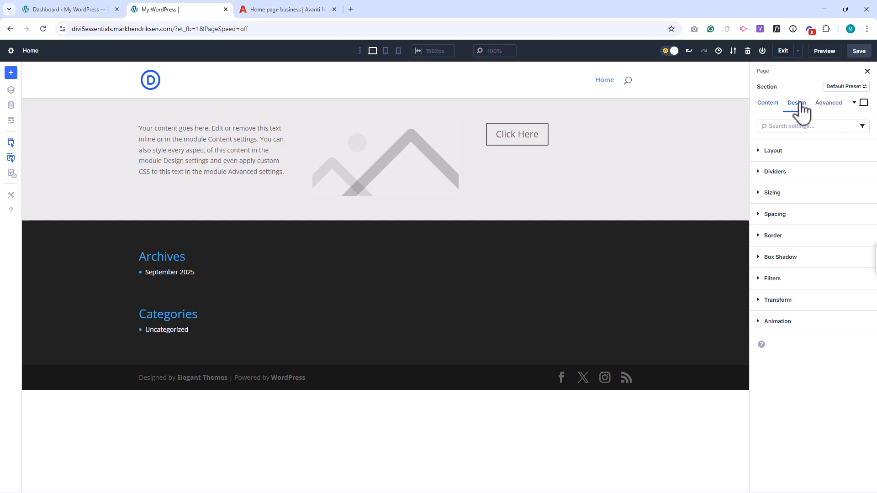
pyautogui.click(772, 149)
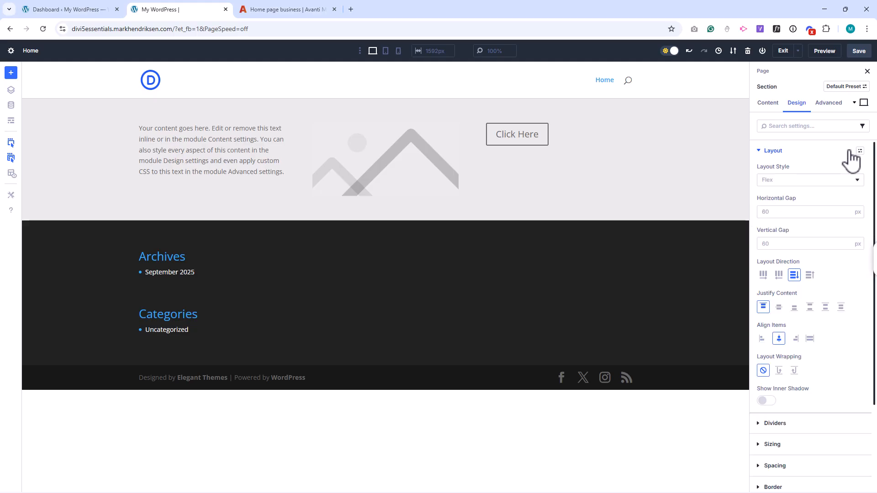
pyautogui.click(772, 149)
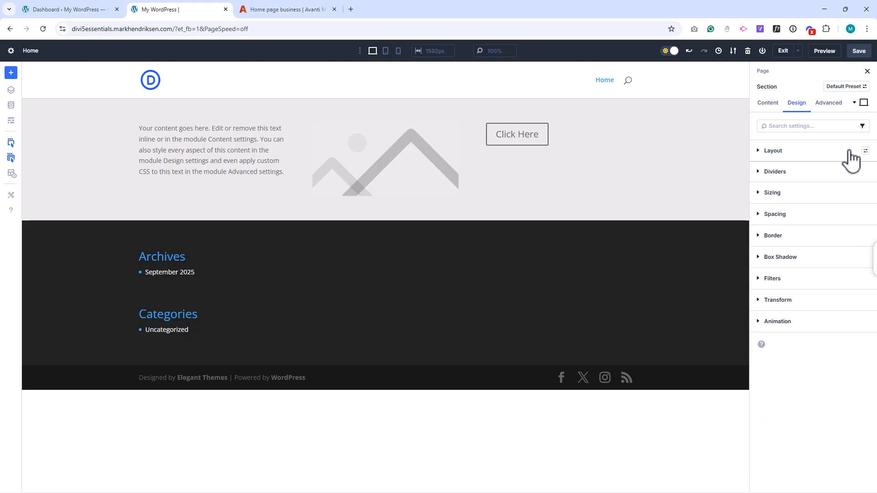
pyautogui.click(775, 171)
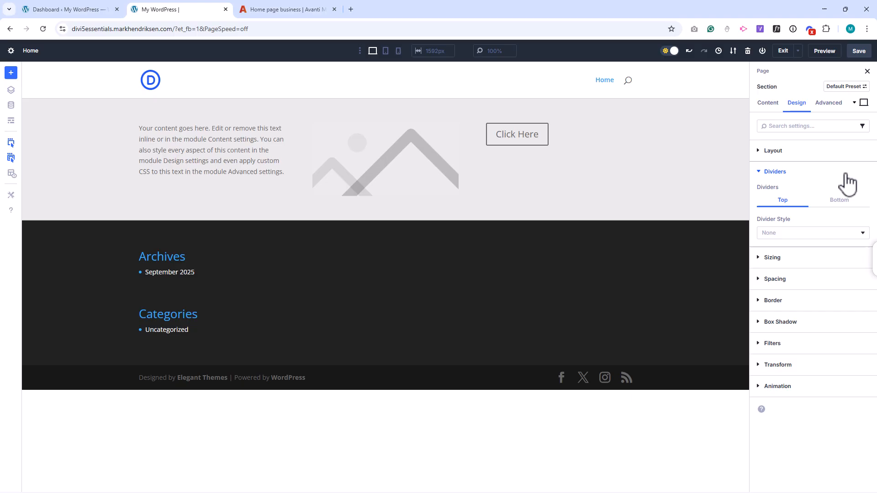
pyautogui.click(774, 172)
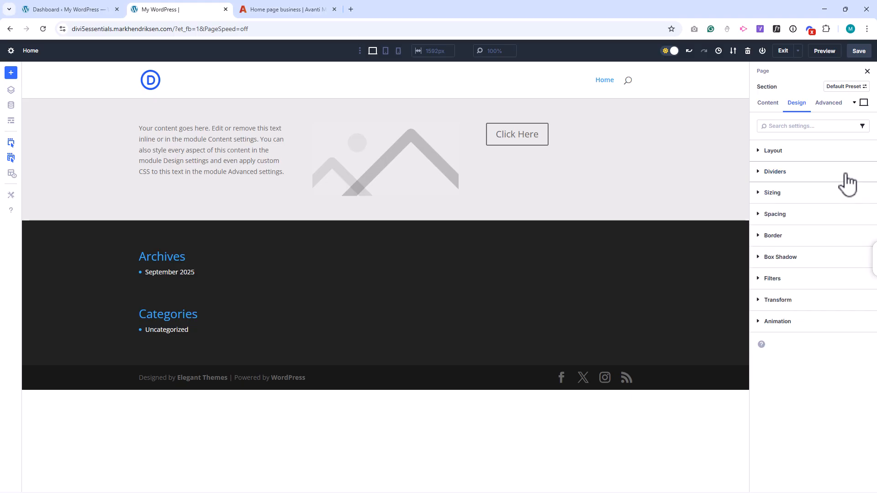
pyautogui.click(772, 192)
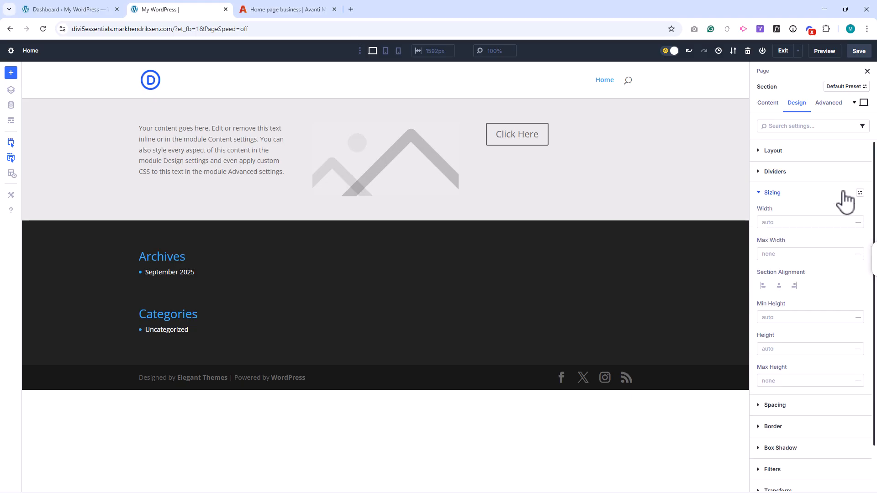
pyautogui.click(773, 192)
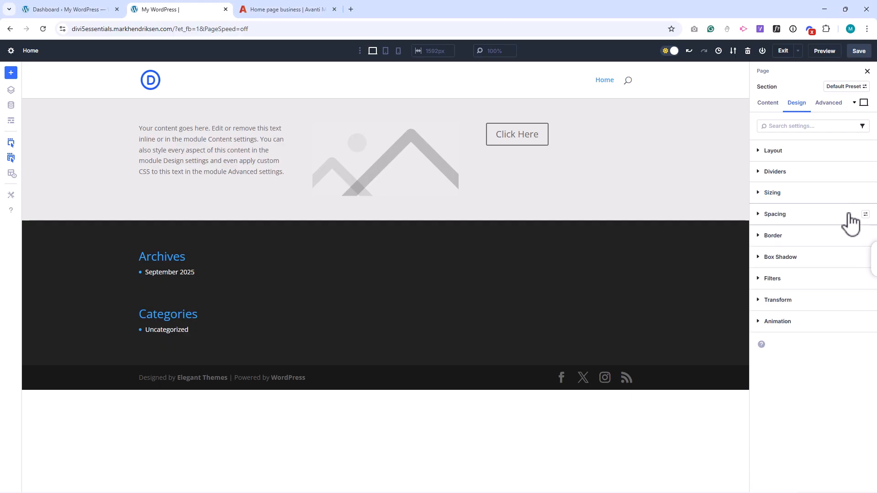
# Step: Browse the Spacing, Box Shadow, Transform and Animation groups, then open Advanced settings
pyautogui.click(774, 214)
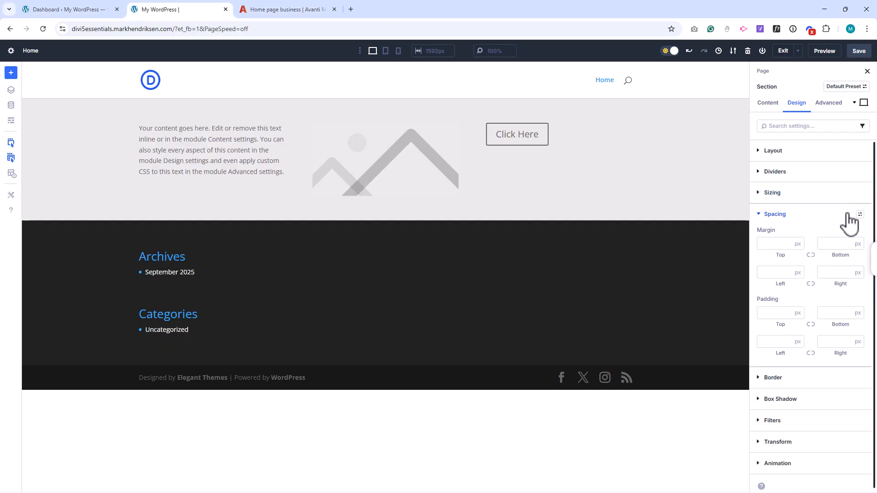
pyautogui.click(774, 214)
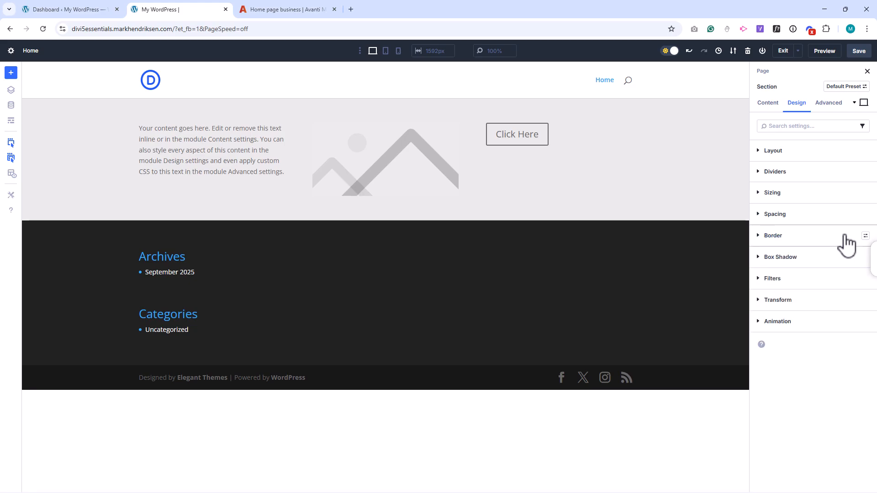
pyautogui.click(780, 257)
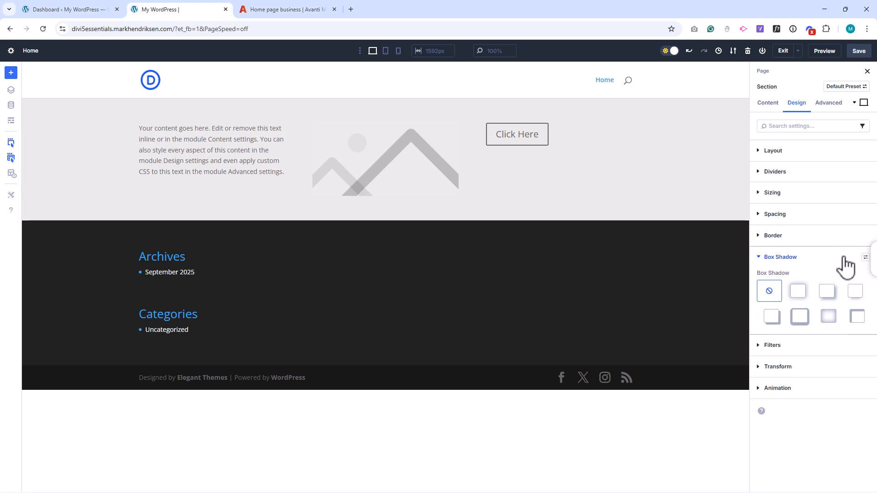
pyautogui.click(780, 257)
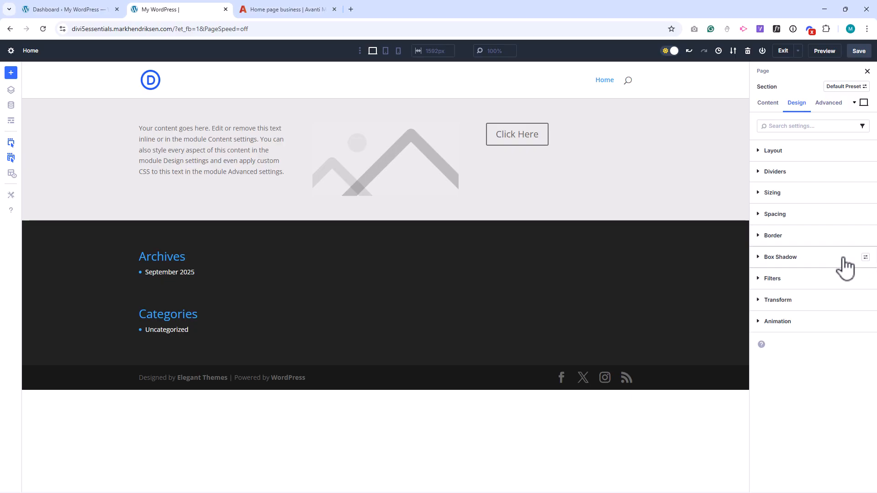
pyautogui.click(772, 278)
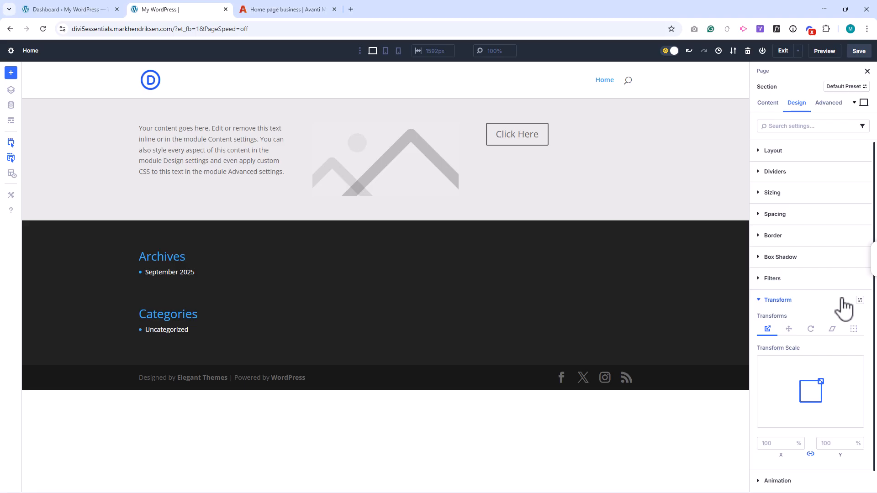
pyautogui.click(777, 299)
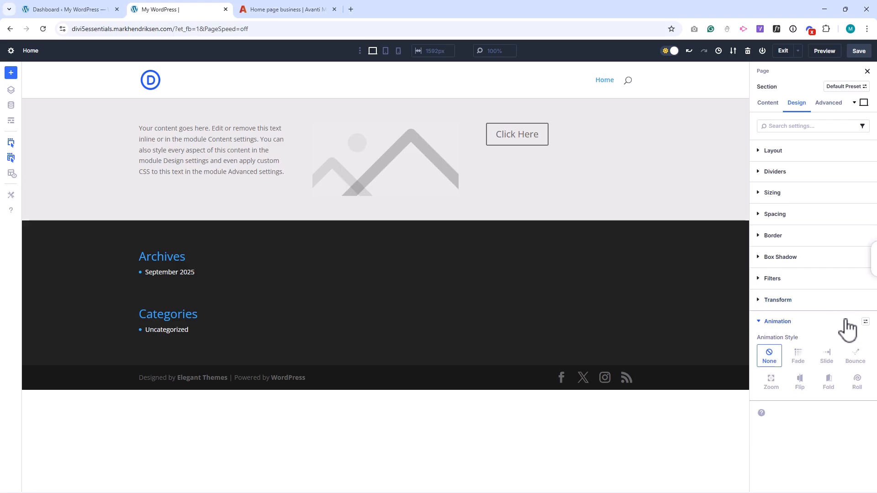
pyautogui.click(828, 102)
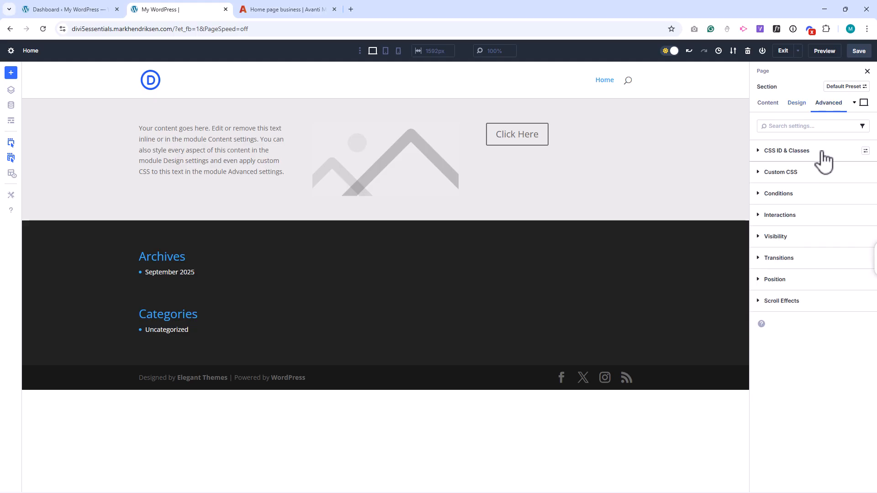
pyautogui.click(780, 172)
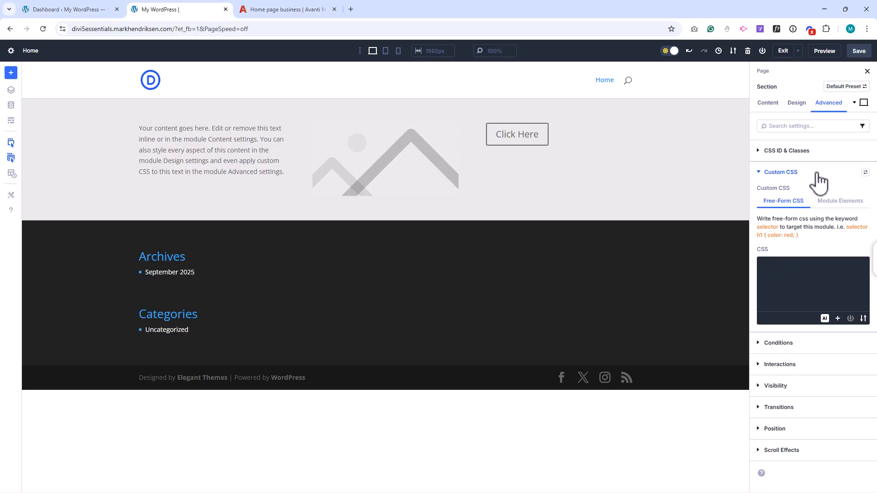
pyautogui.click(839, 201)
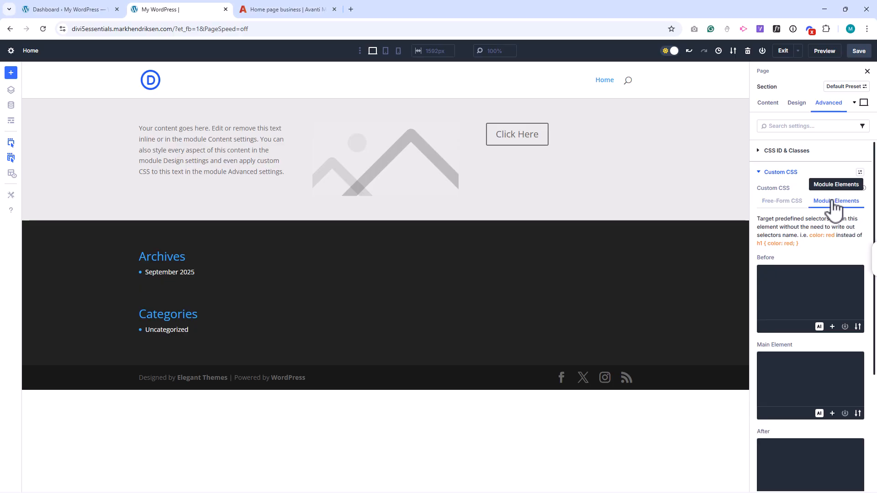
pyautogui.moveTo(801, 176)
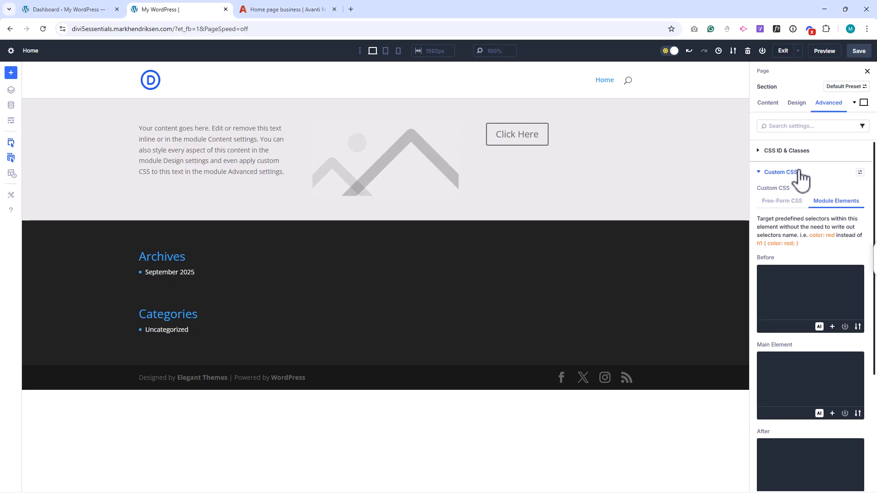
pyautogui.click(780, 172)
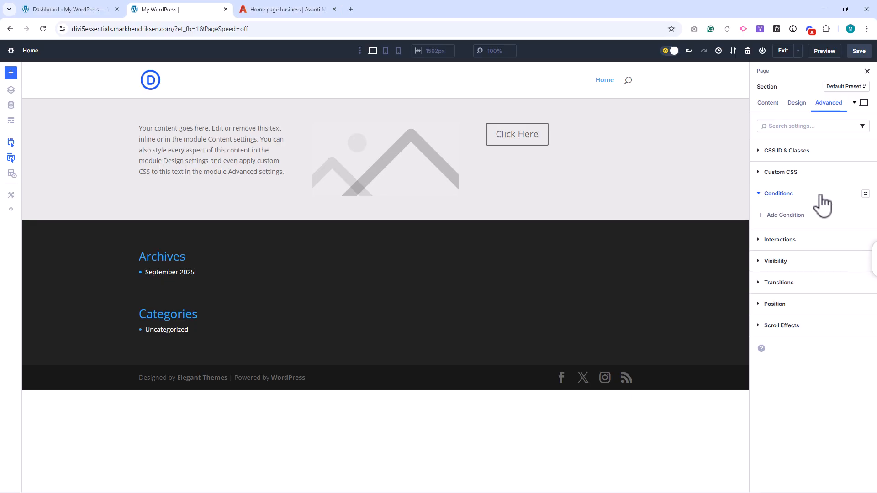
pyautogui.click(777, 194)
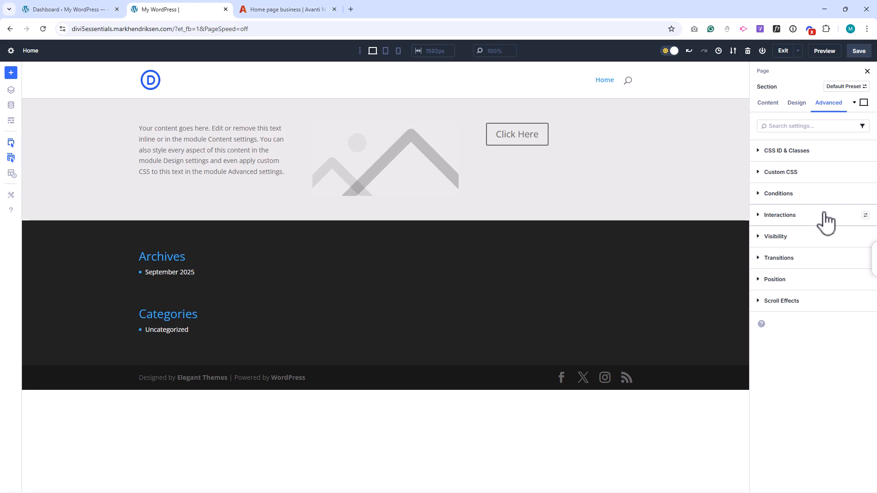
pyautogui.click(775, 236)
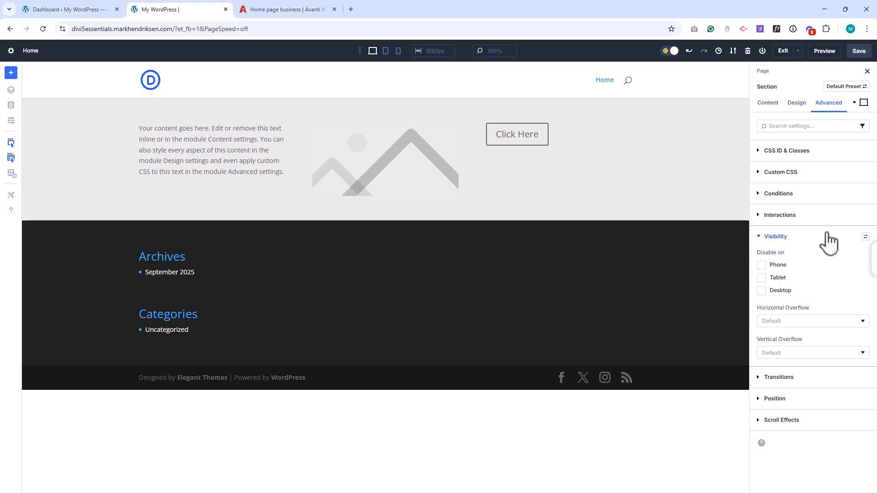
pyautogui.click(775, 236)
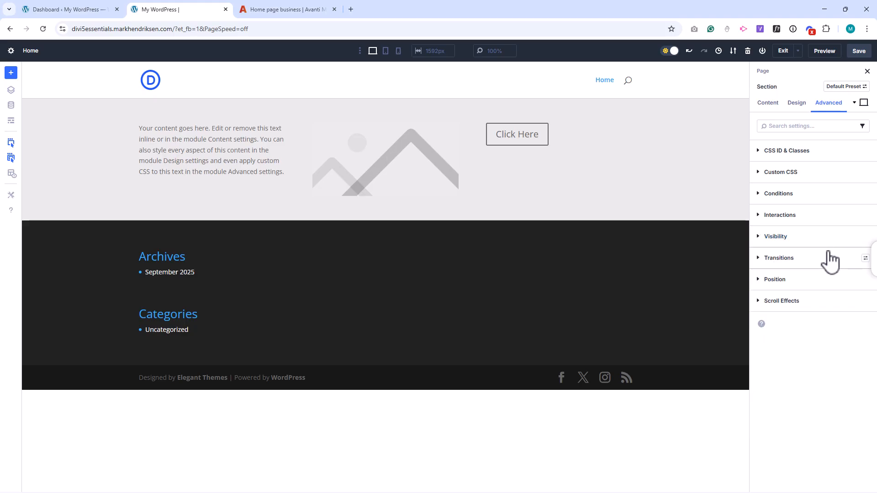
pyautogui.click(778, 257)
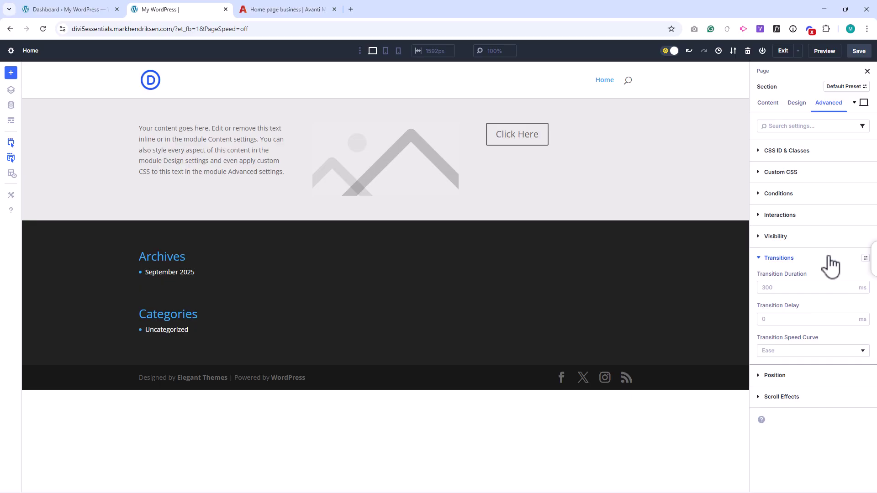
pyautogui.click(778, 257)
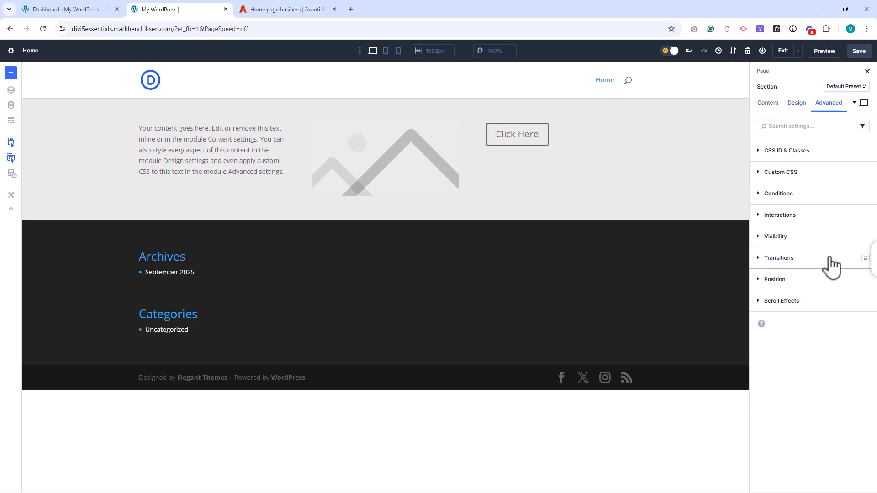
pyautogui.click(782, 300)
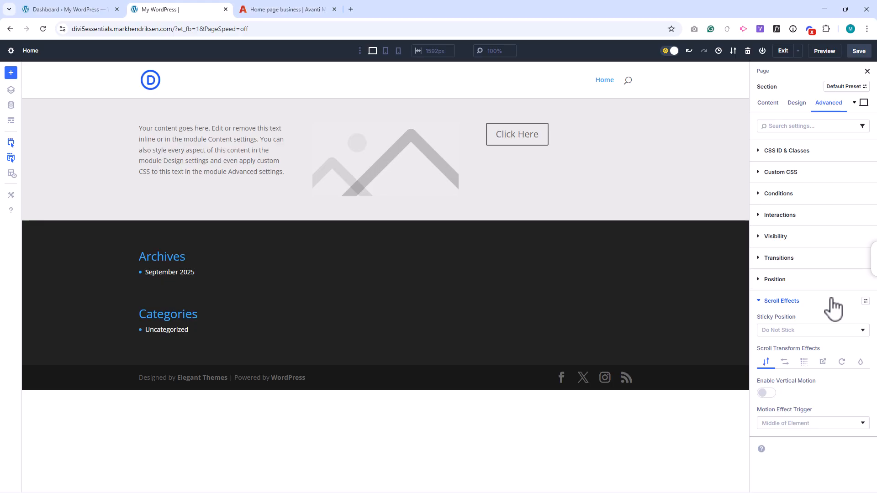
pyautogui.click(781, 301)
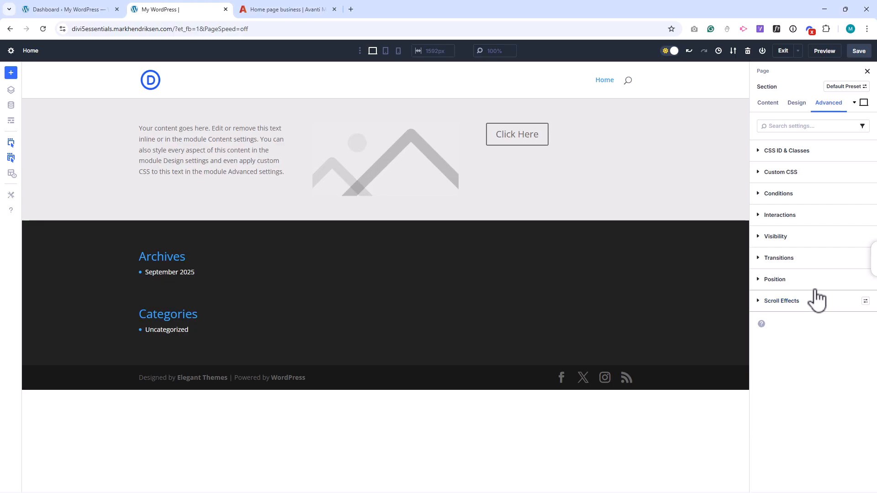
pyautogui.moveTo(384, 159)
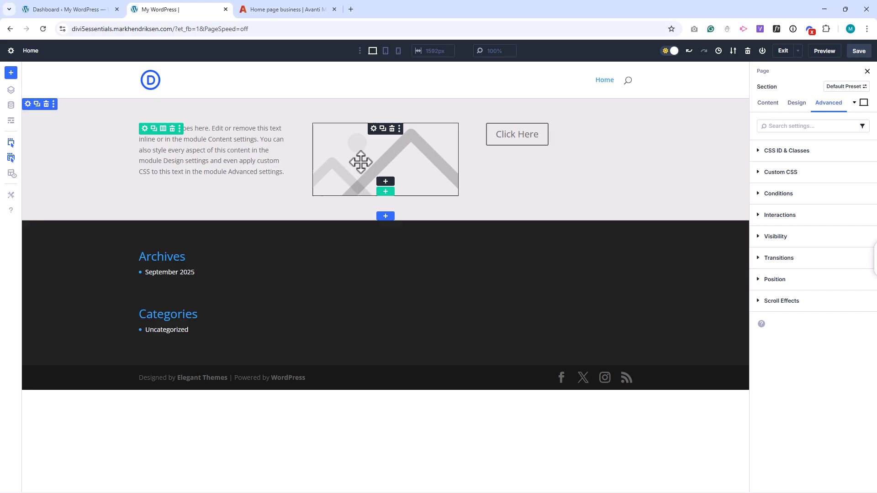